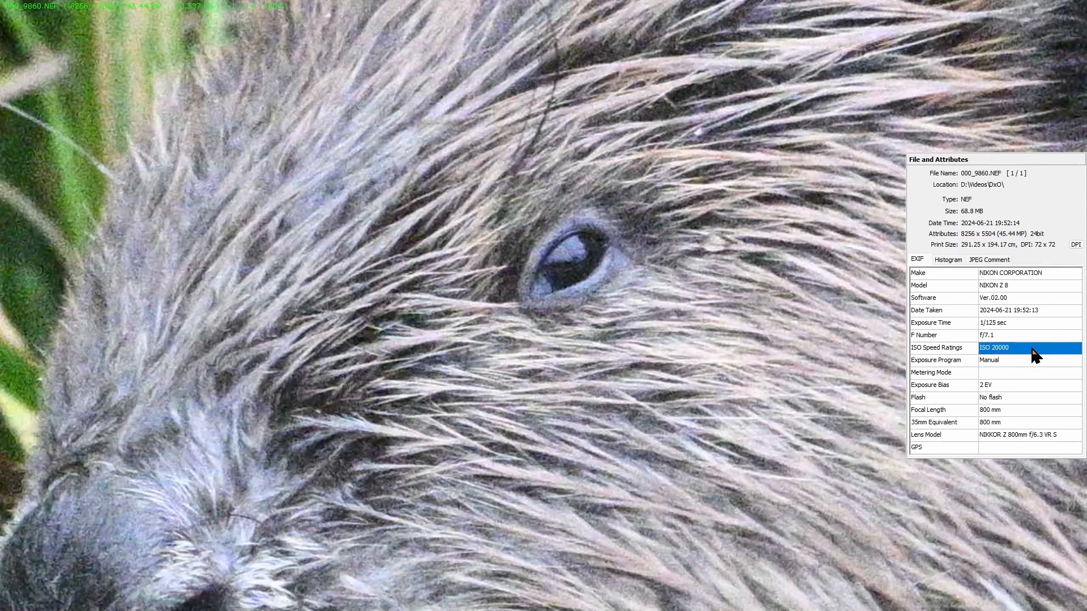
mouse_move(1006, 360)
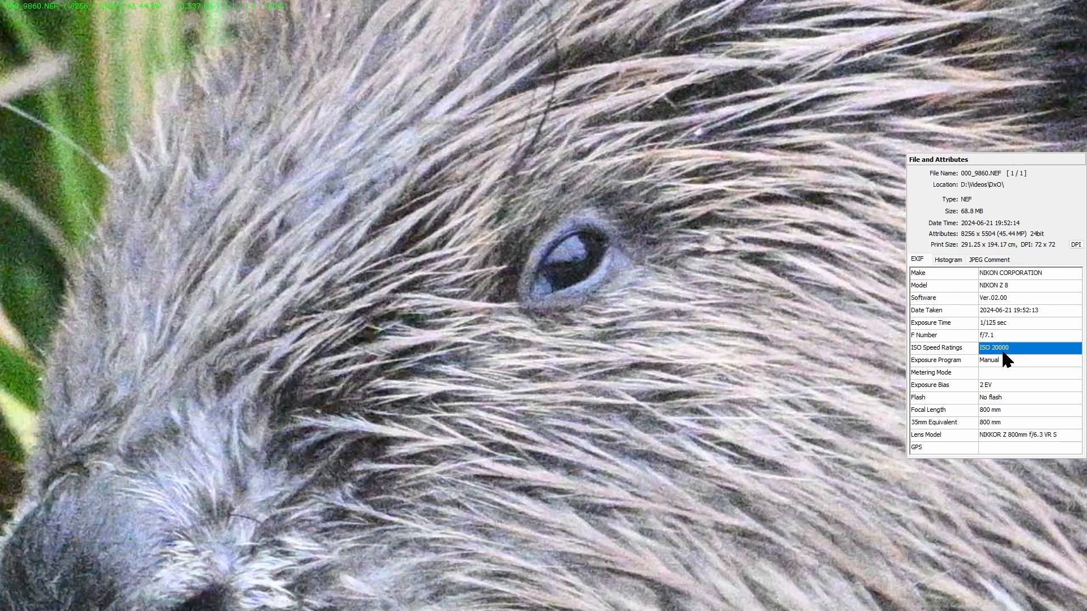
Step: Review the ISO 20000 and 800 mm readings and move to the exposure and tone corrections
click(1029, 410)
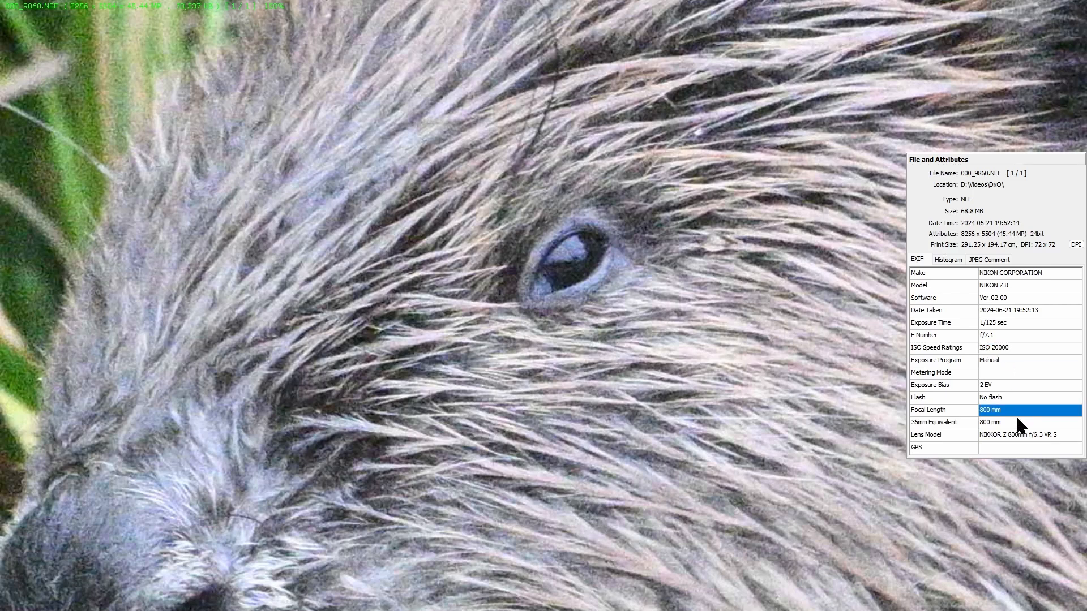
click(1025, 435)
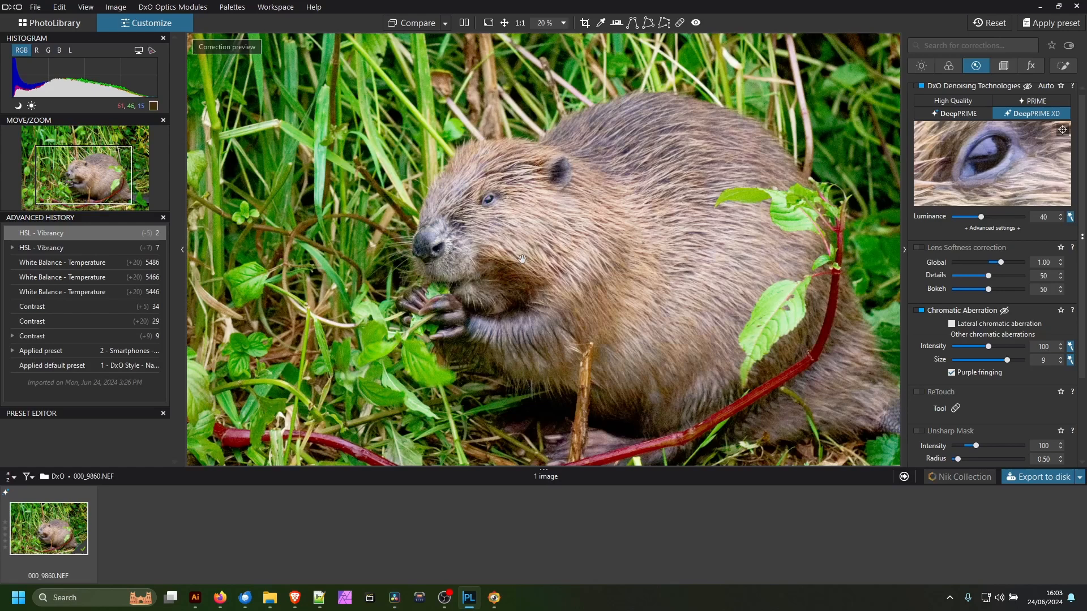
click(920, 66)
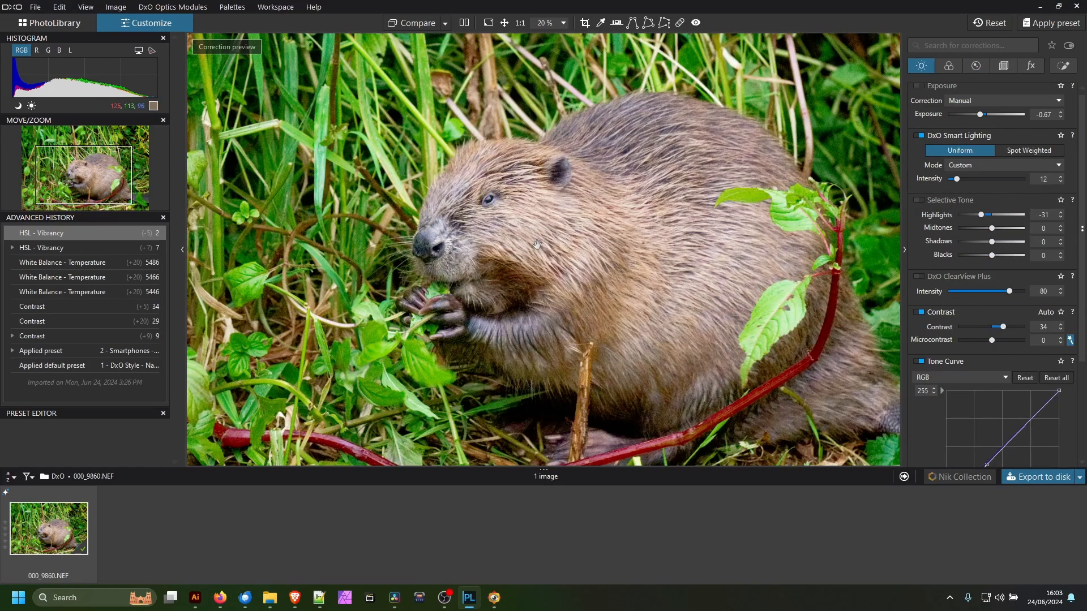
mouse_move(913, 119)
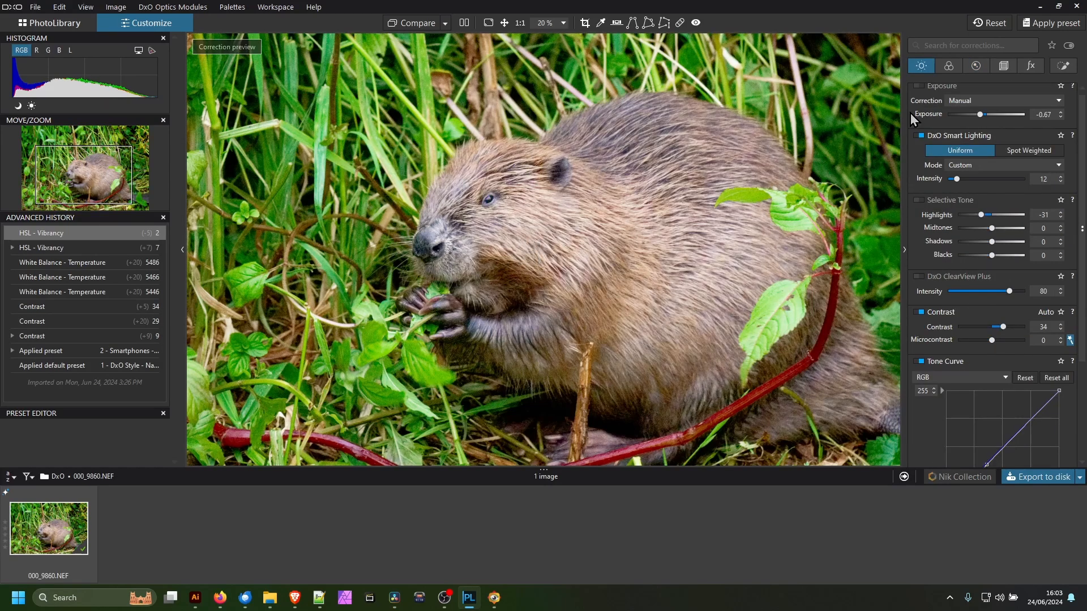
mouse_move(1051, 23)
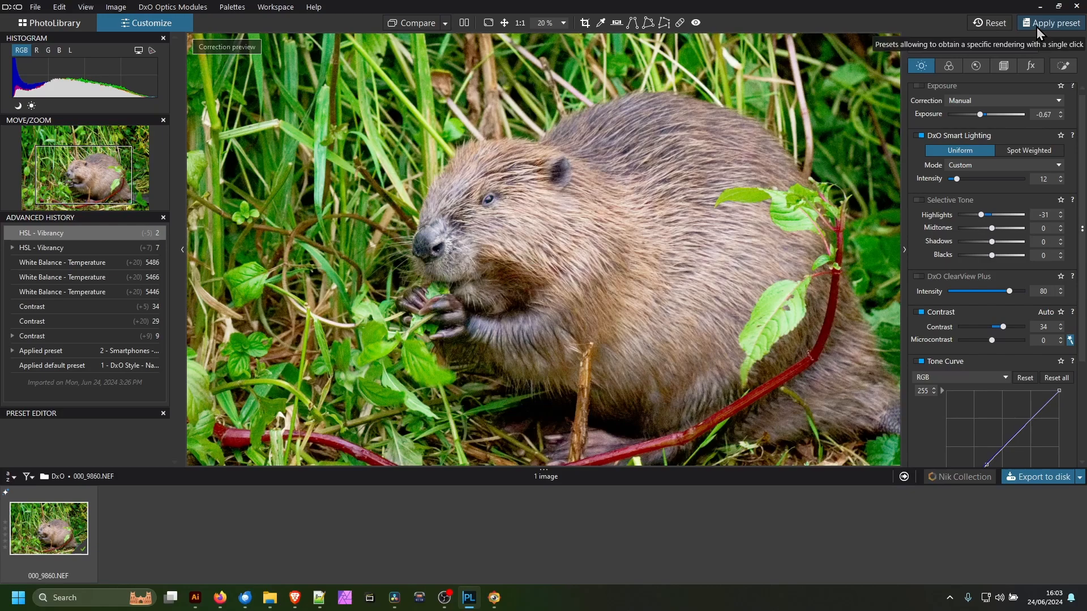
Step: Apply the 2 - Smartphones - High ISO rendering preset from the preset gallery
click(1054, 23)
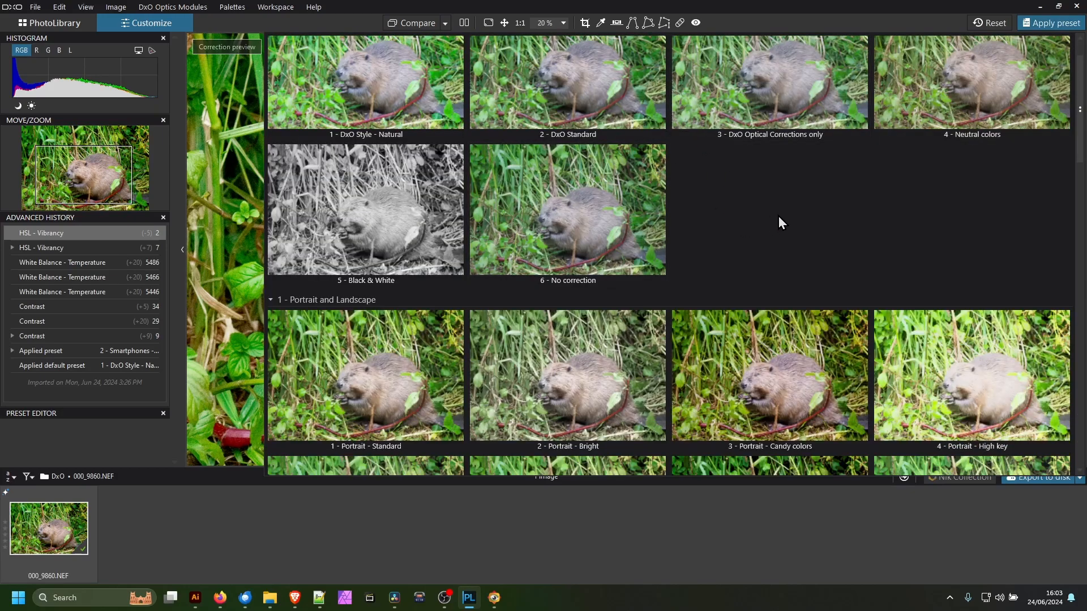
scroll(down, 3)
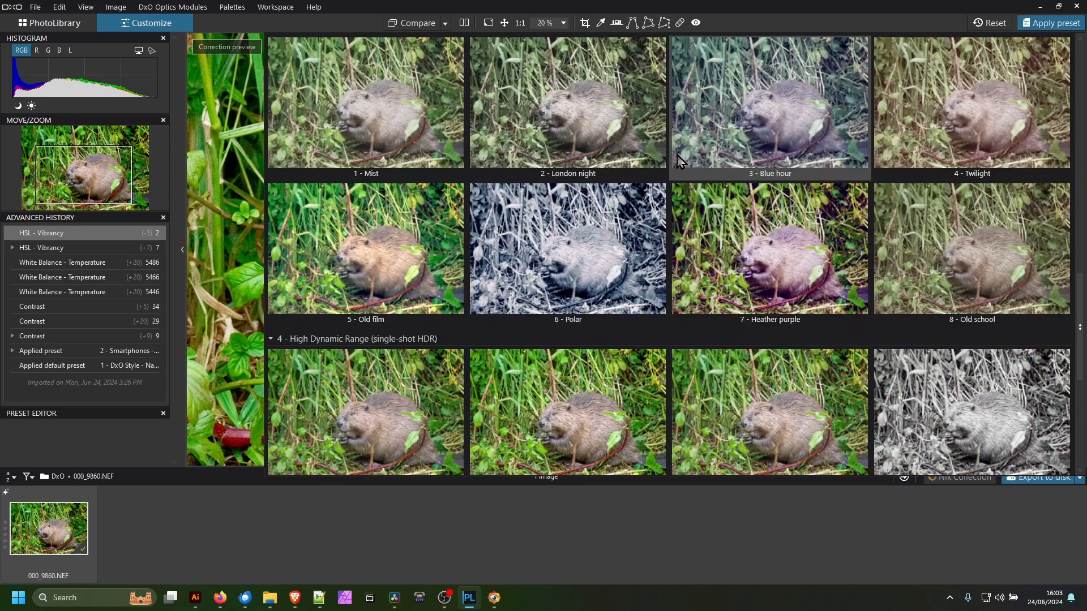
scroll(down, 3)
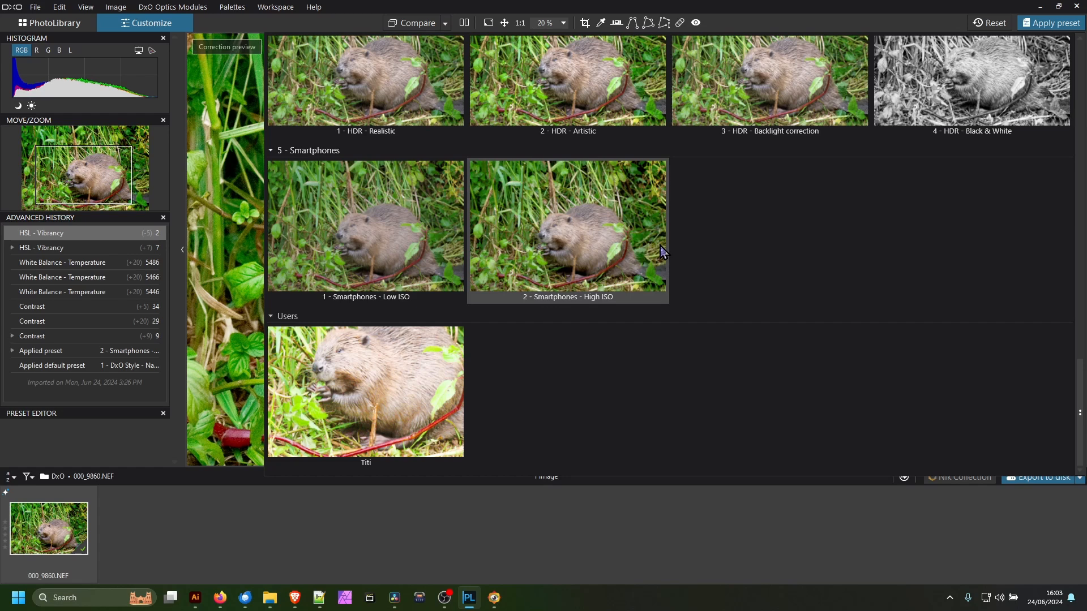
double_click(567, 226)
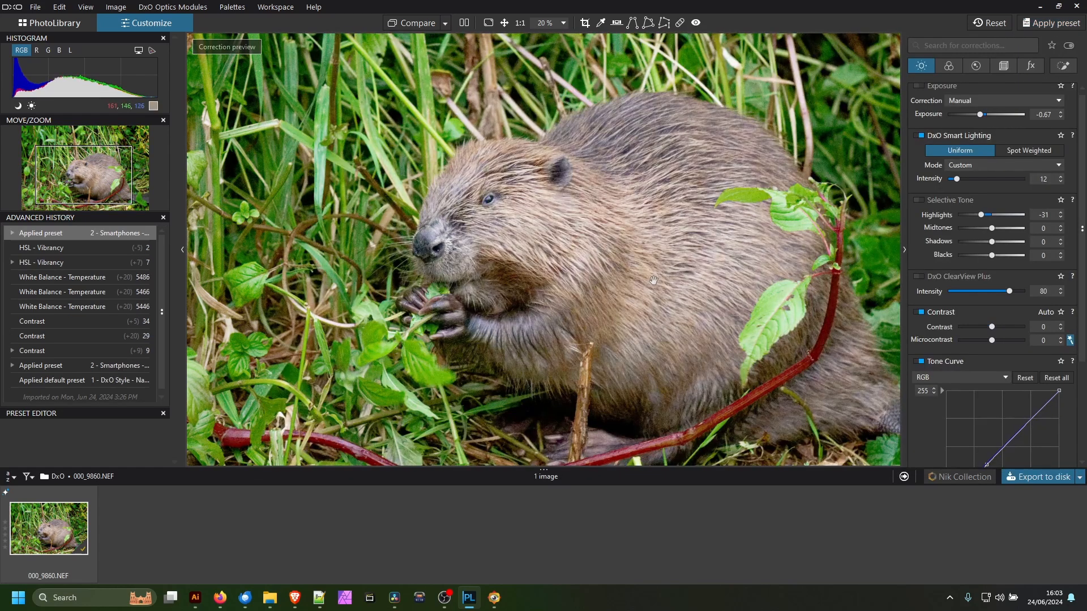
Step: Warm the white balance temperature in three increments up to 5606
click(949, 66)
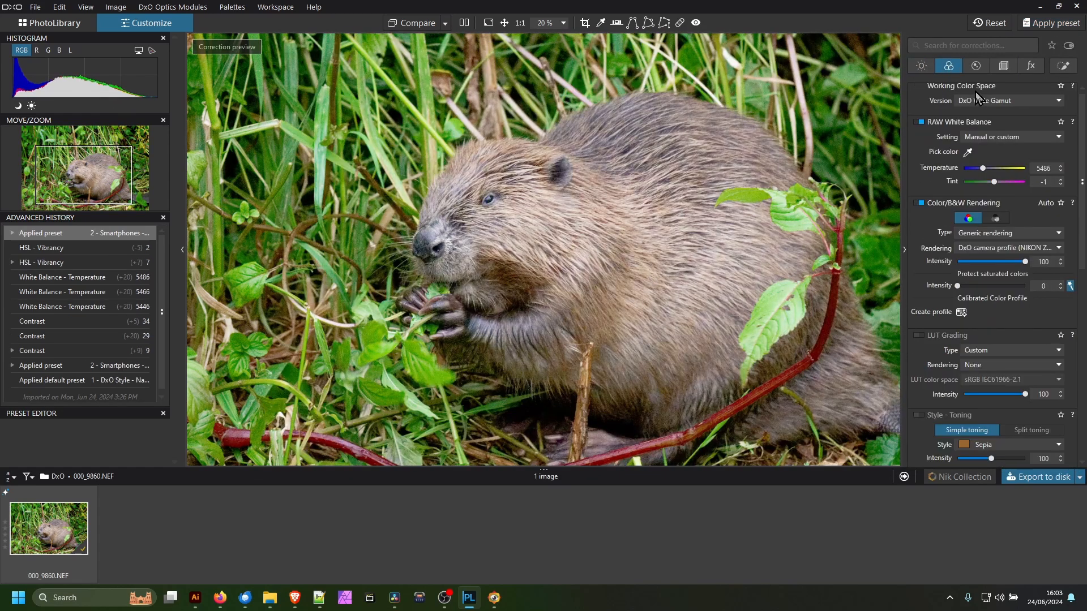
click(1059, 165)
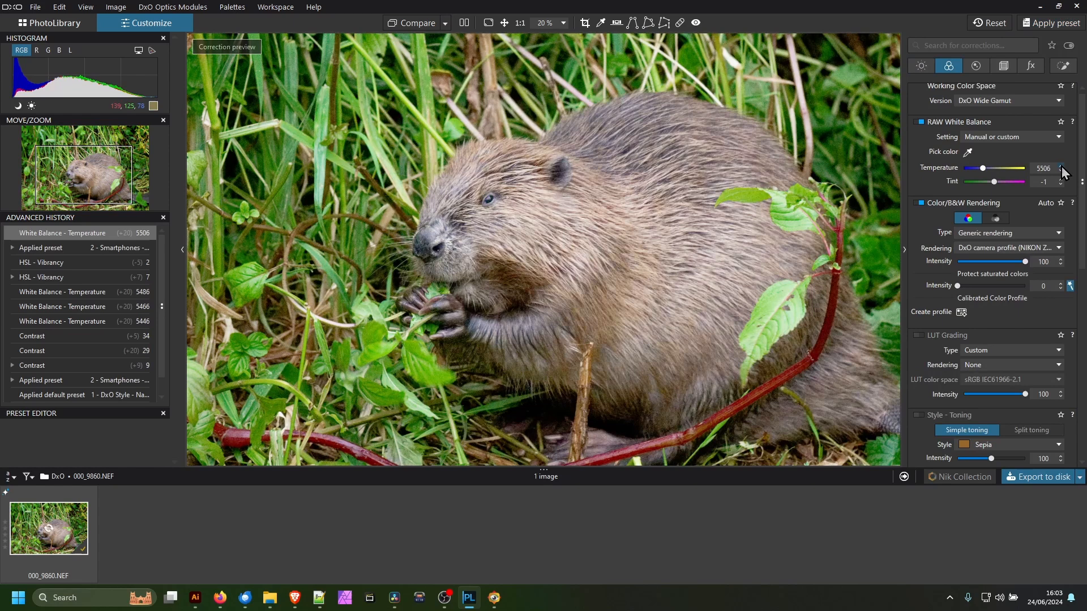
click(1059, 166)
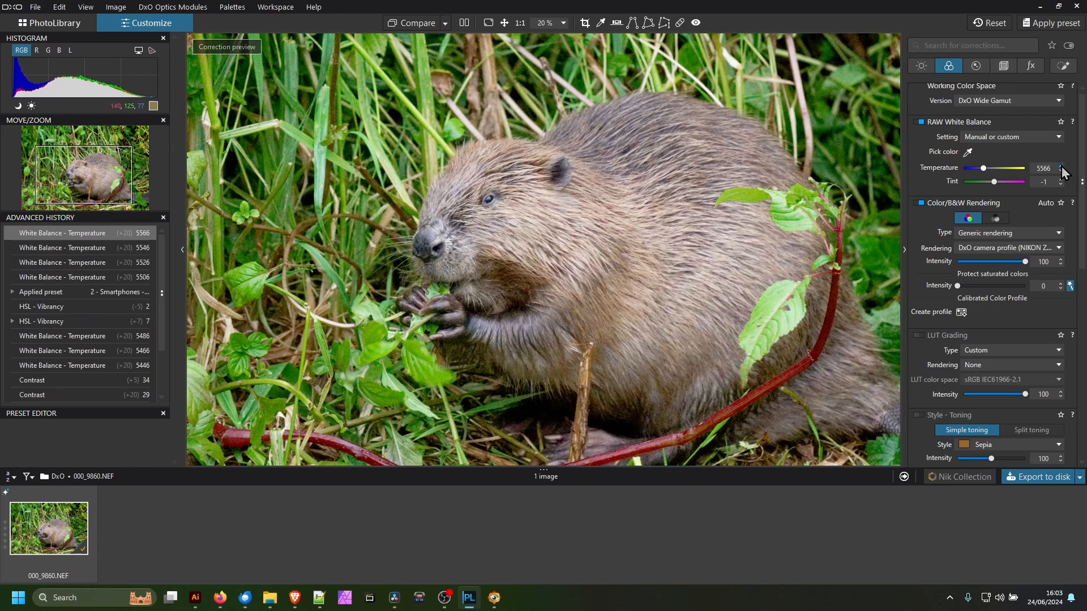
click(1059, 165)
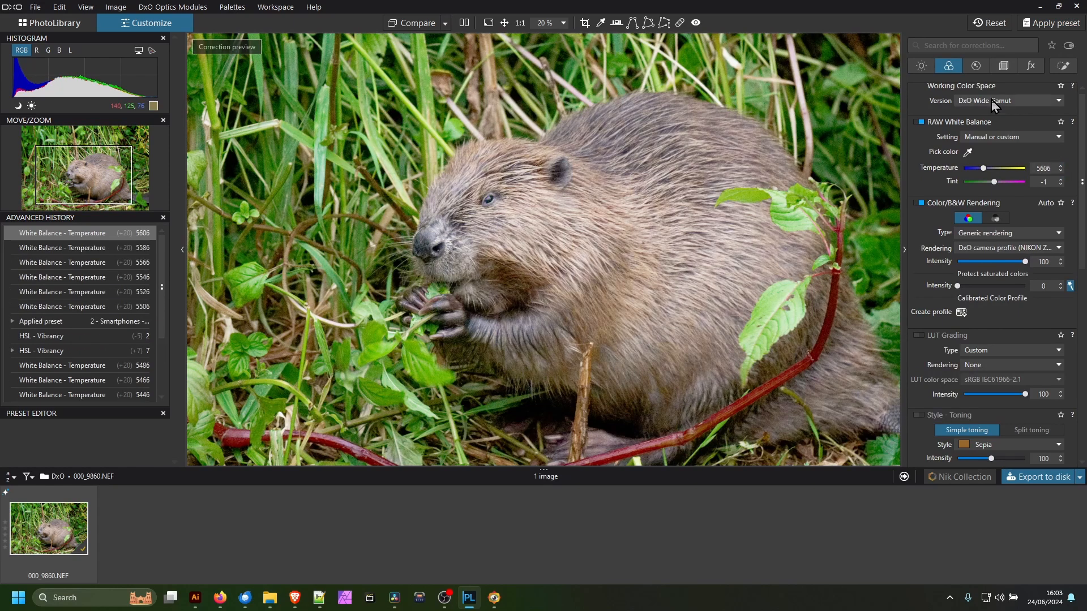
Step: Return to the exposure corrections and raise the contrast to 58
click(975, 66)
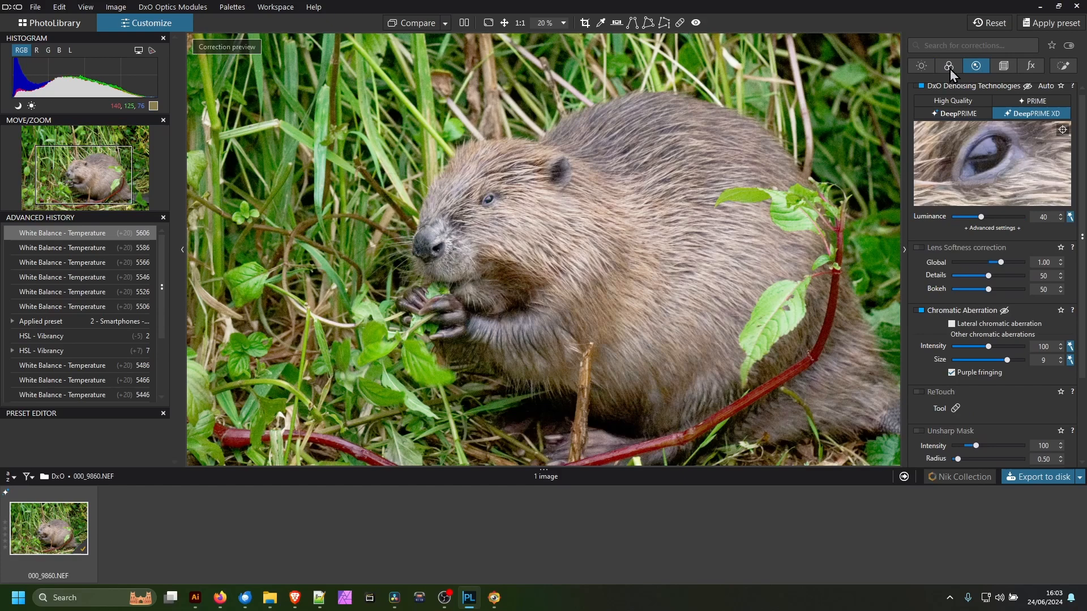
click(921, 65)
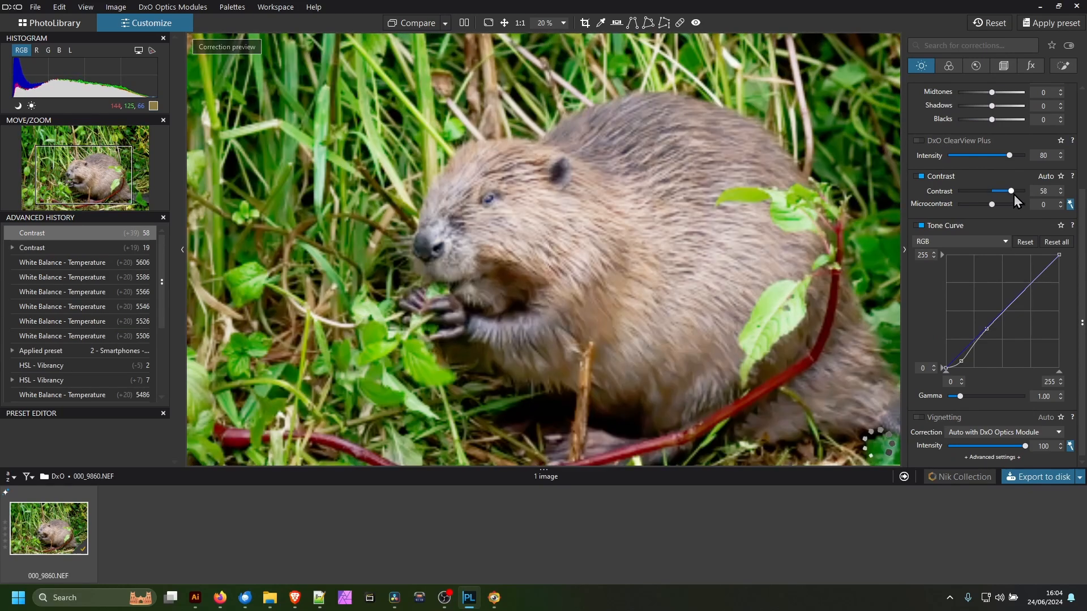
click(976, 66)
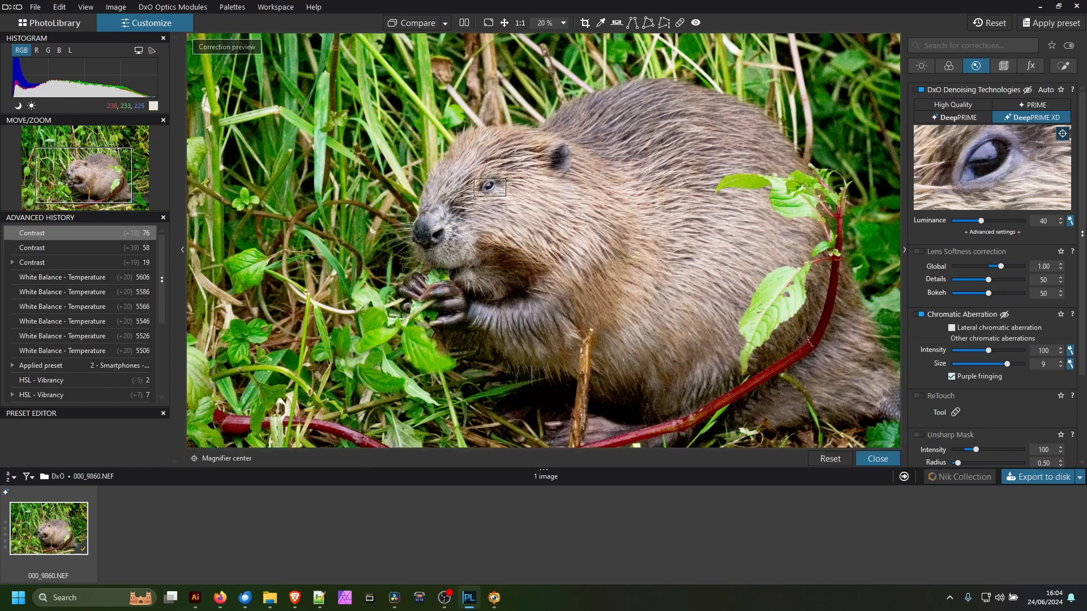
mouse_move(490, 192)
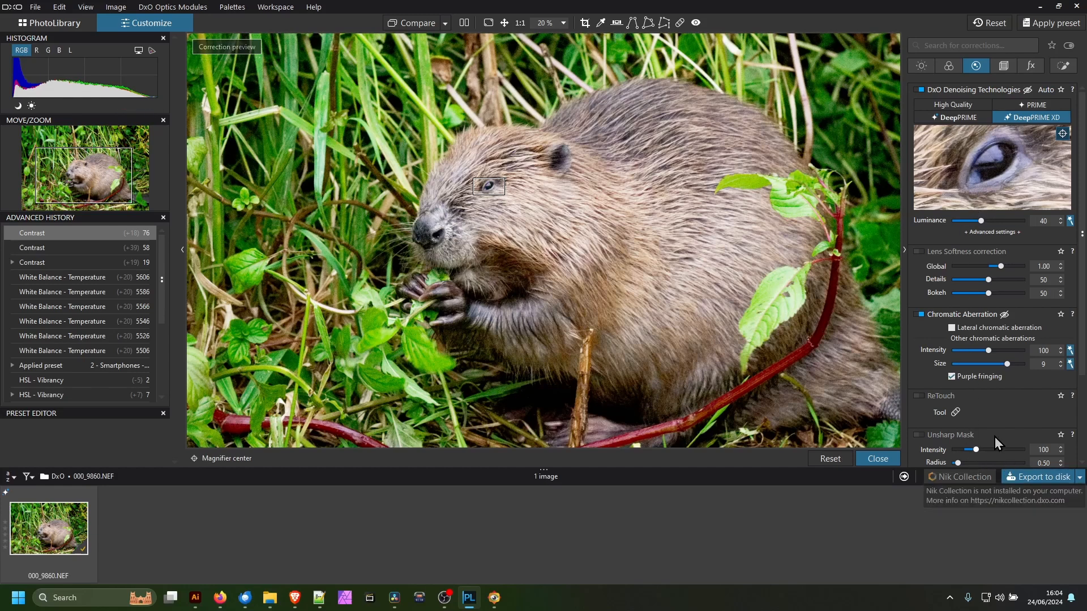
mouse_move(1004, 156)
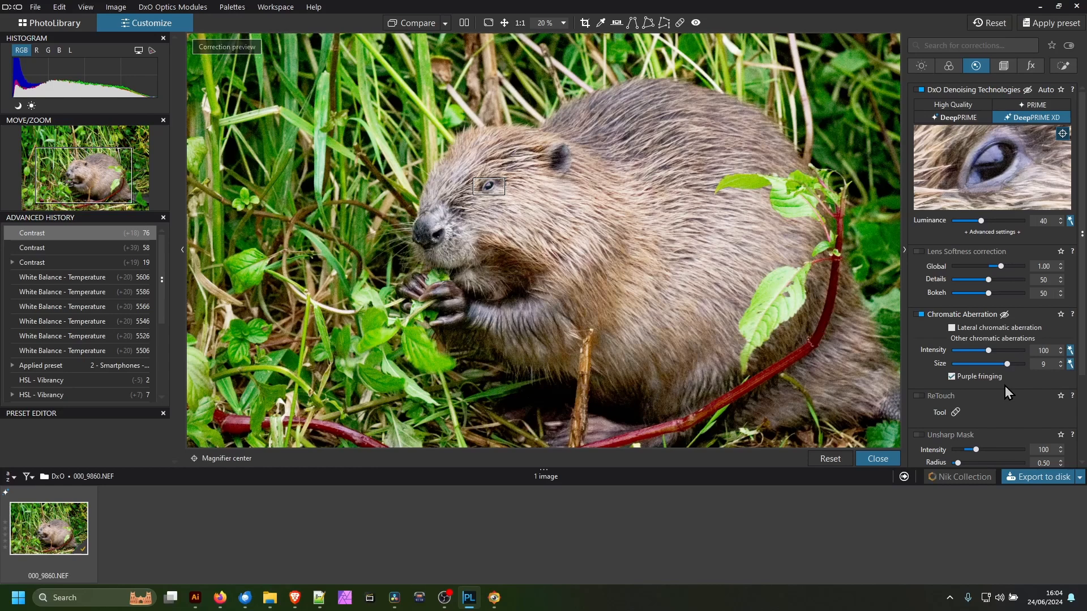
mouse_move(1046, 395)
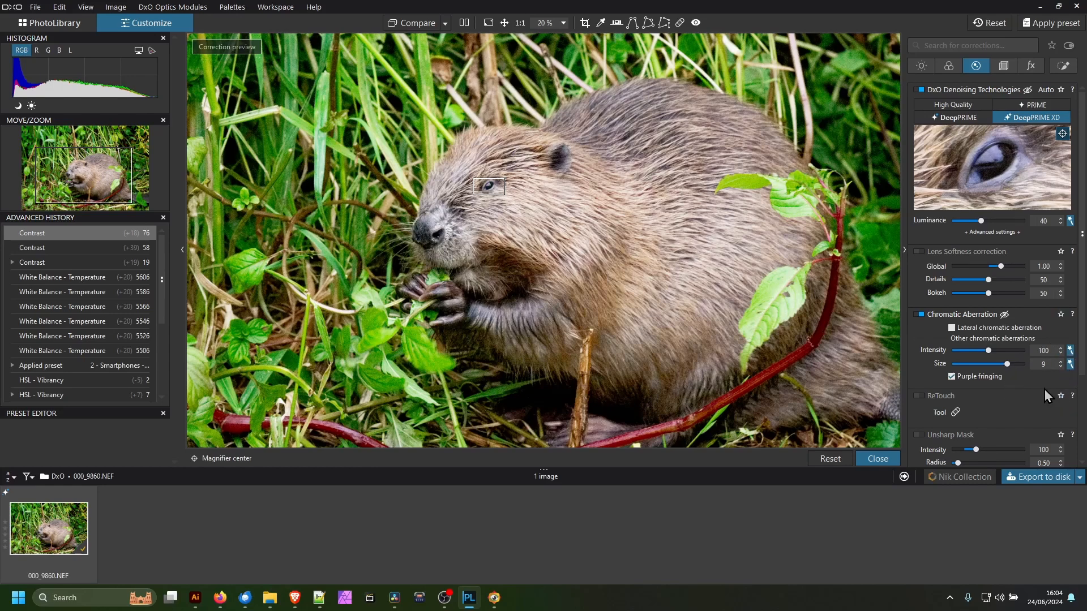
Step: Export the beaver photo to disk as a DNG with all corrections applied
click(1039, 476)
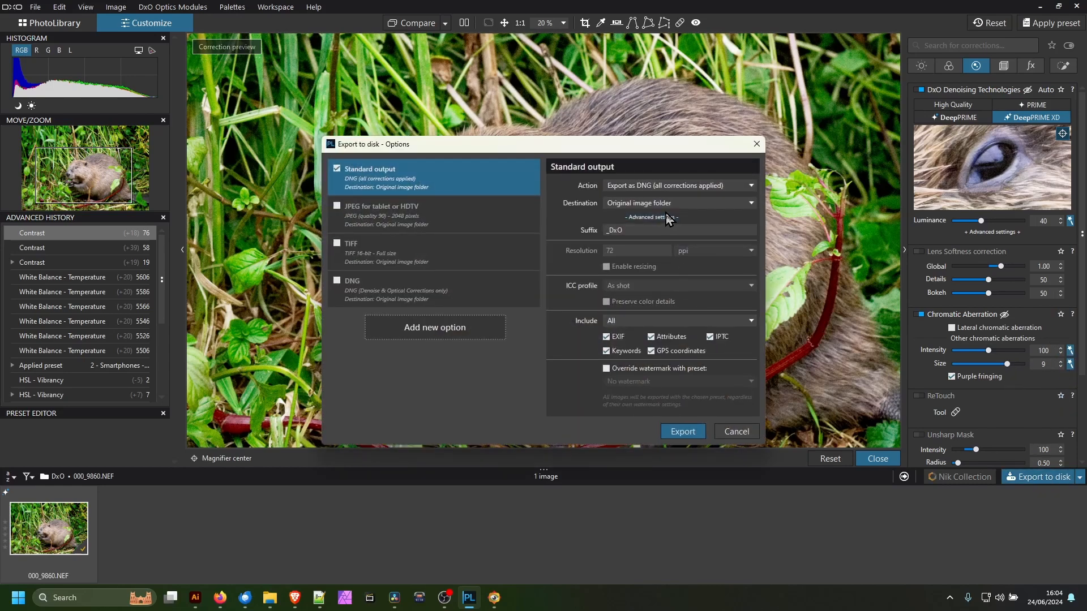
mouse_move(688, 210)
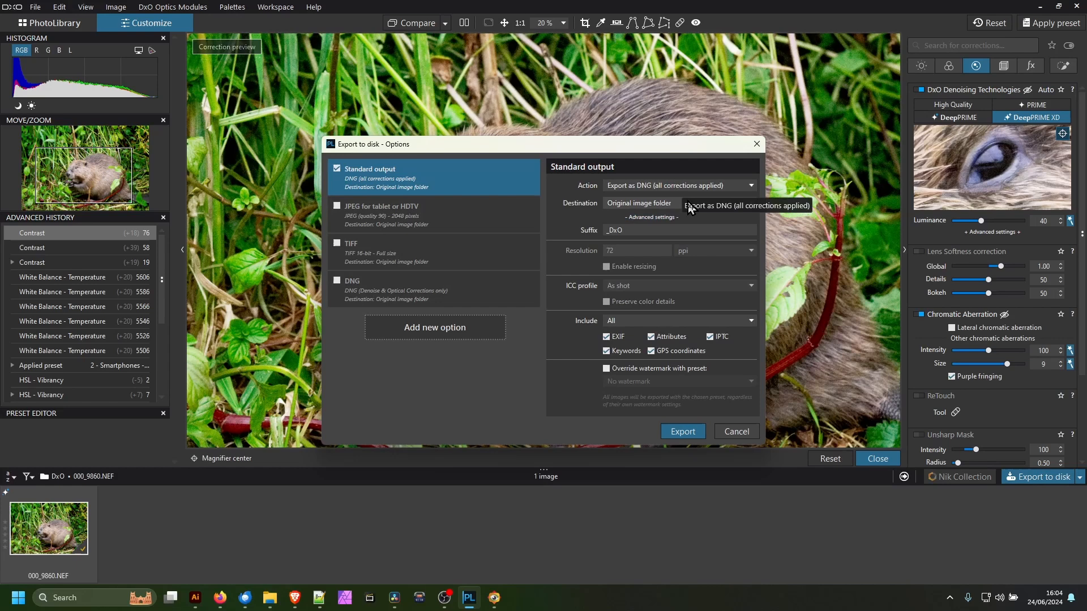
mouse_move(650, 193)
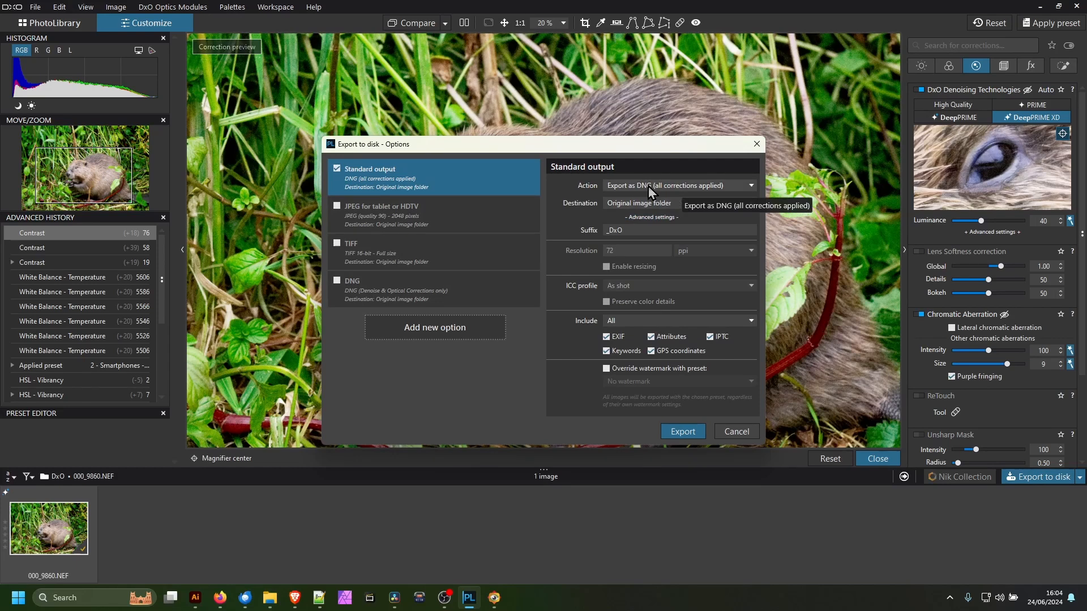
click(735, 431)
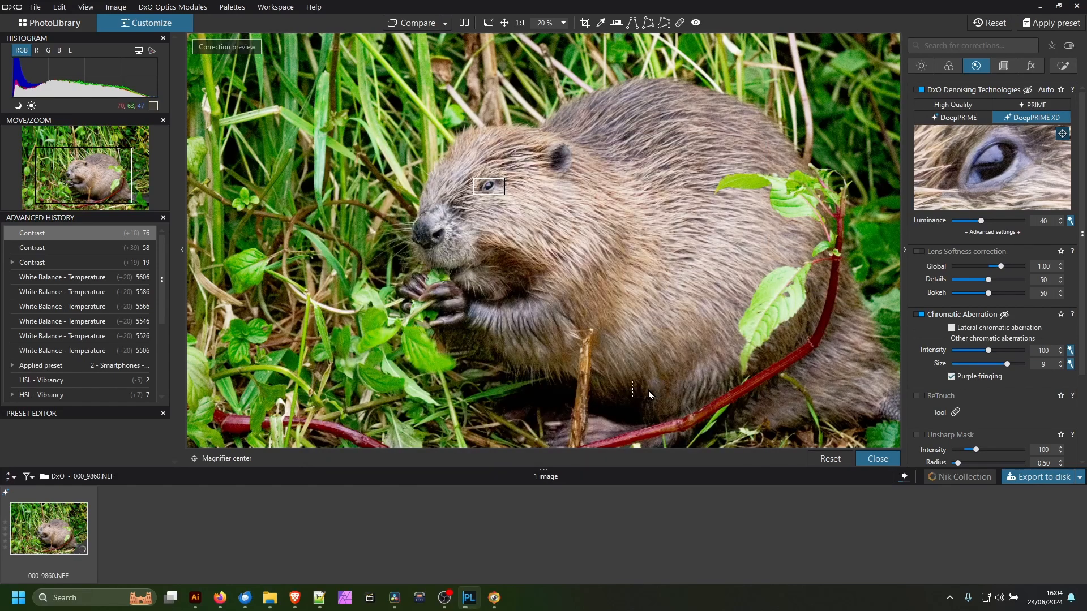
mouse_move(687, 394)
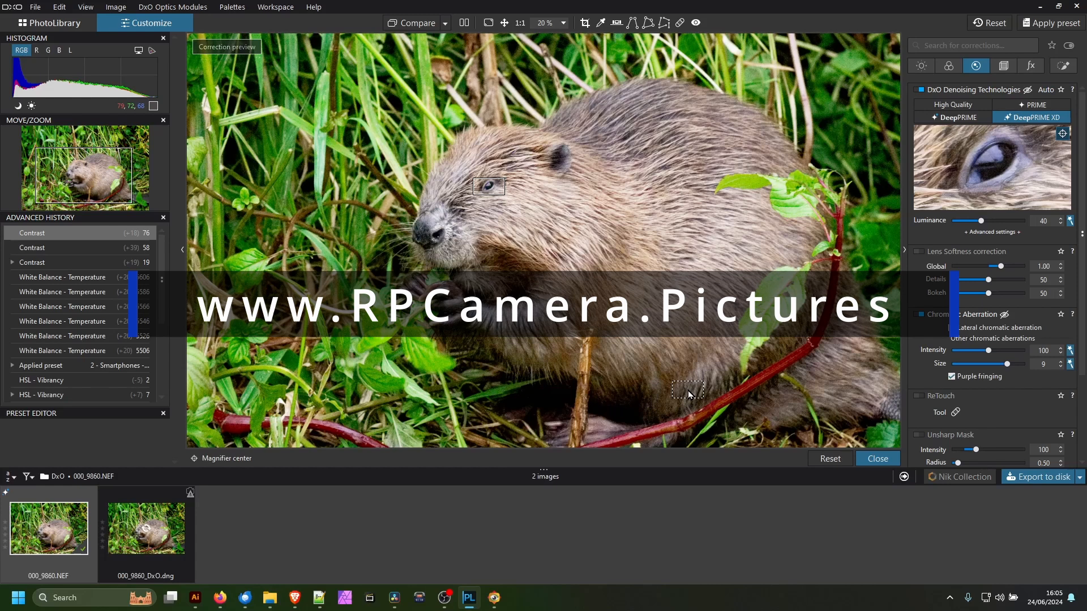
mouse_move(649, 339)
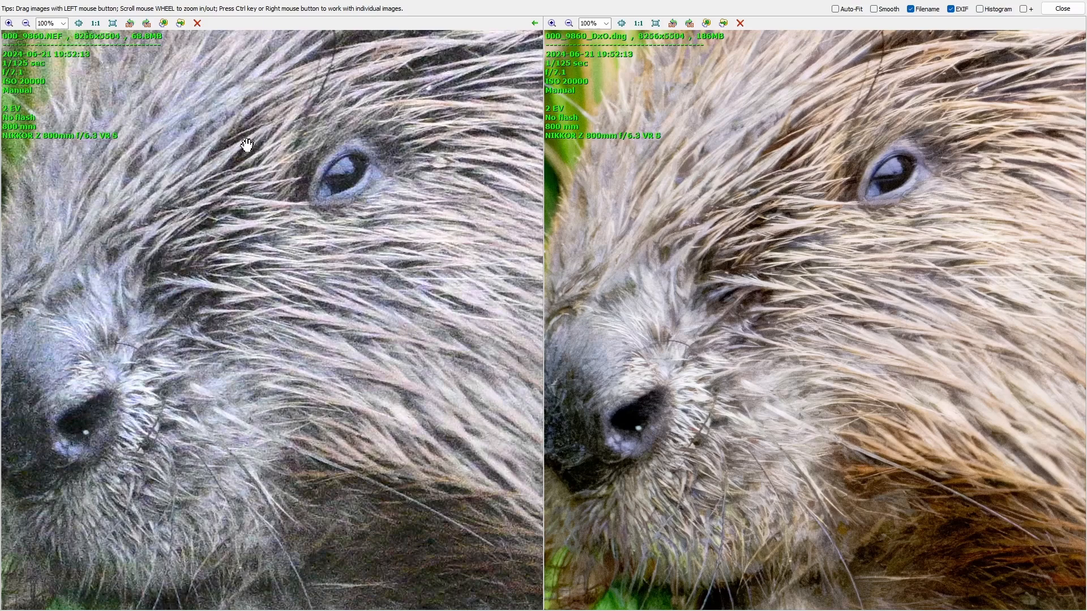
mouse_move(903, 212)
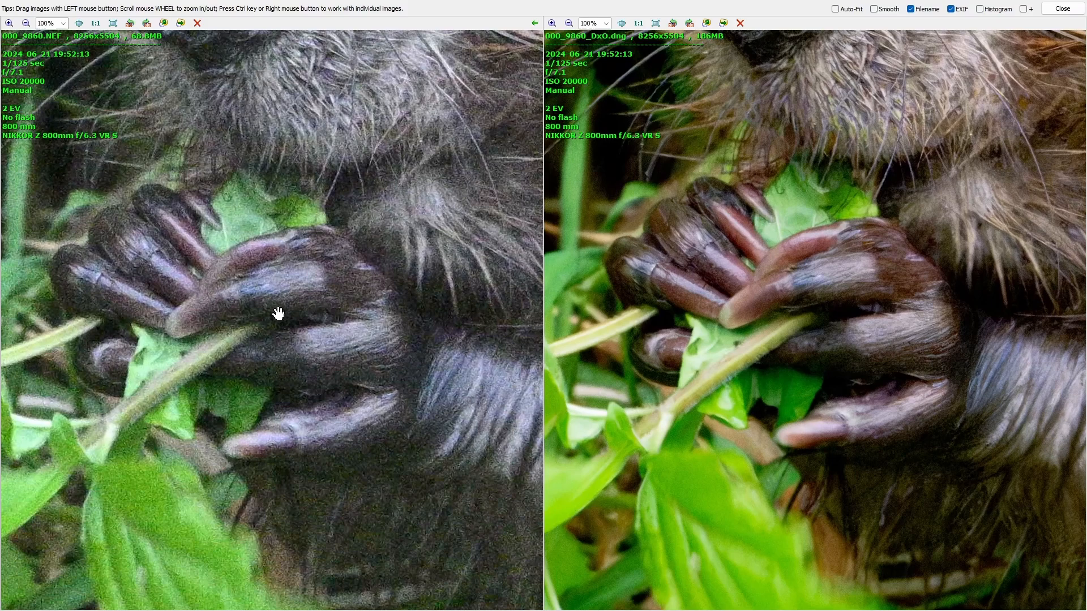
Step: Zoom the synced comparison to 200% on the beaver's paws
scroll(up, 3)
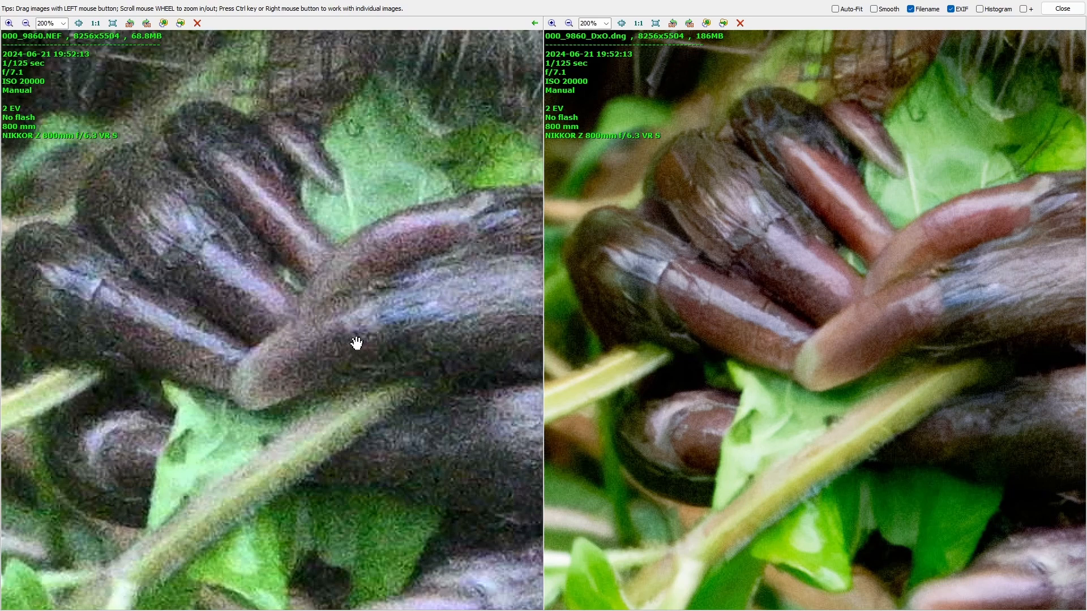
mouse_move(357, 355)
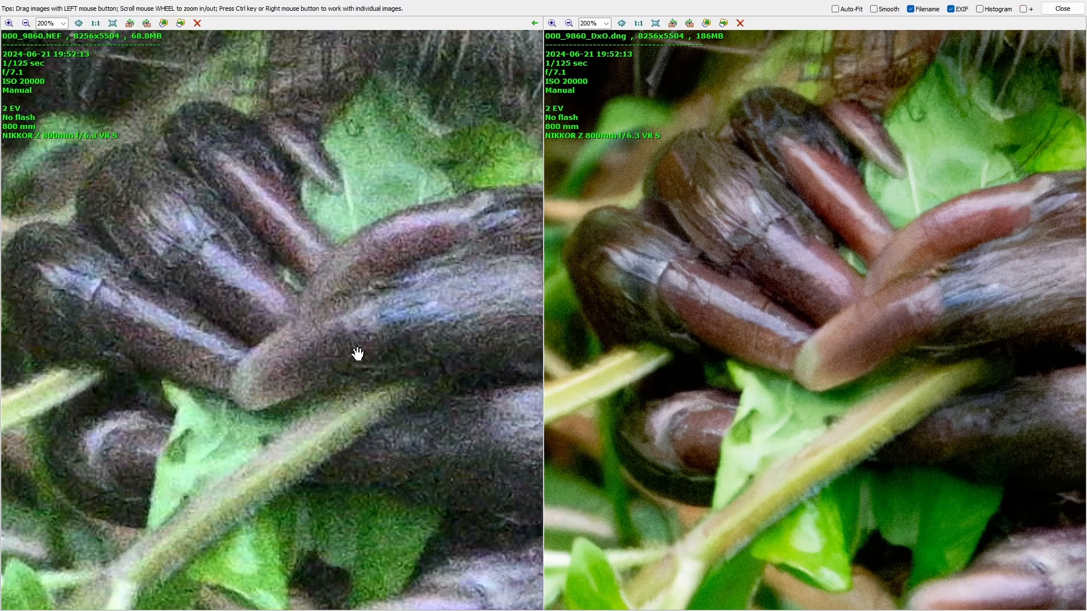
mouse_move(418, 206)
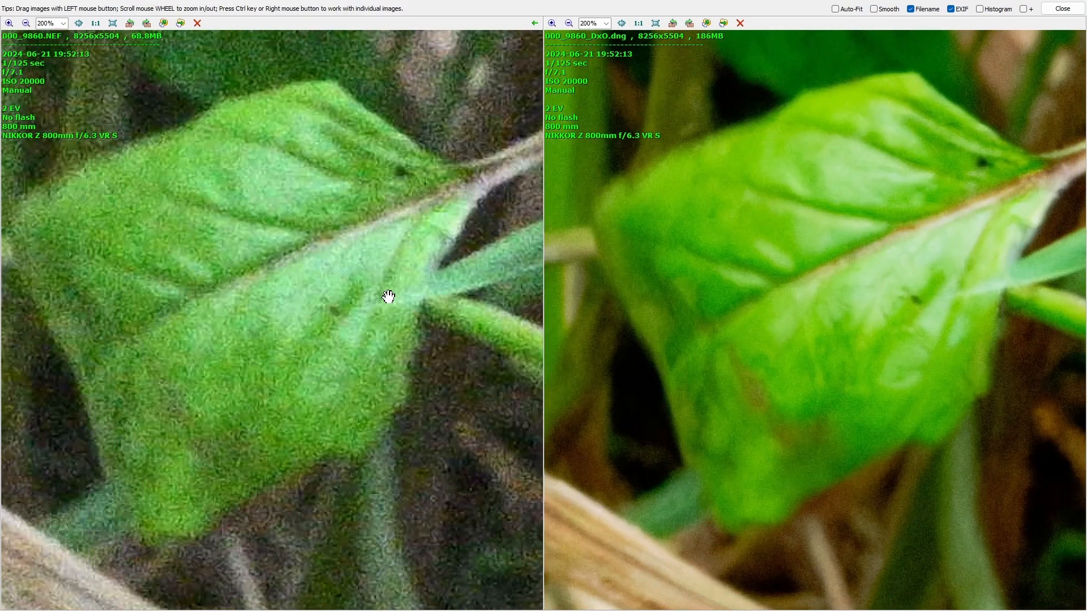
mouse_move(360, 320)
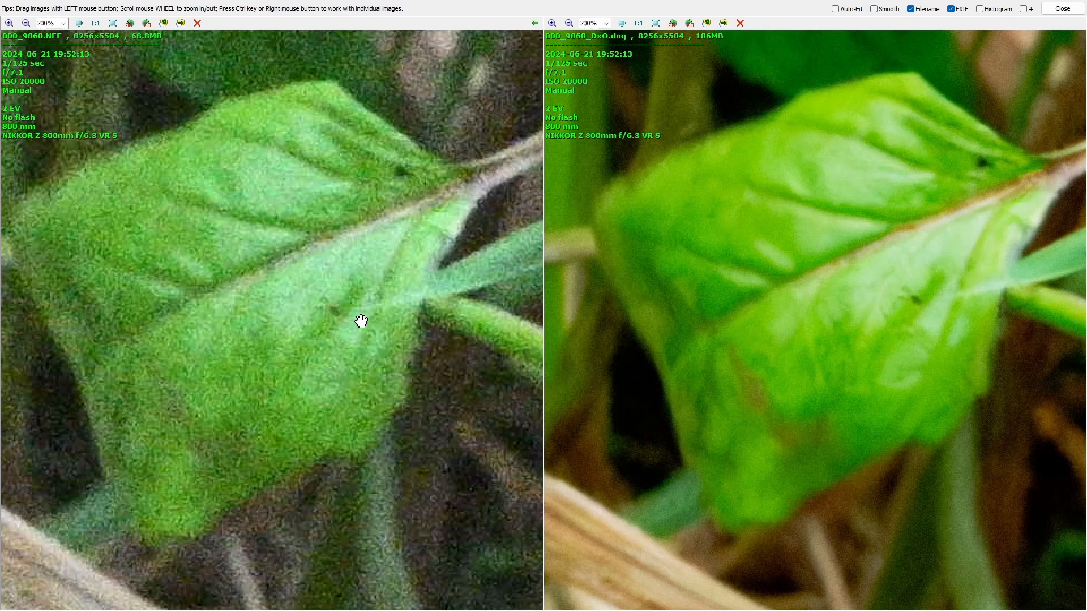
mouse_move(416, 327)
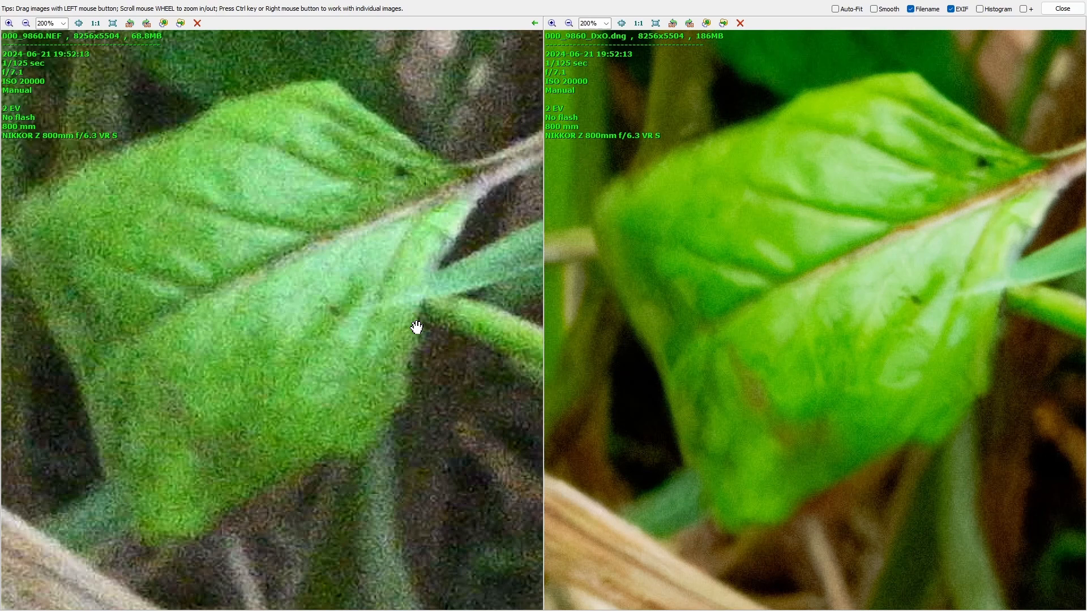
mouse_move(534, 291)
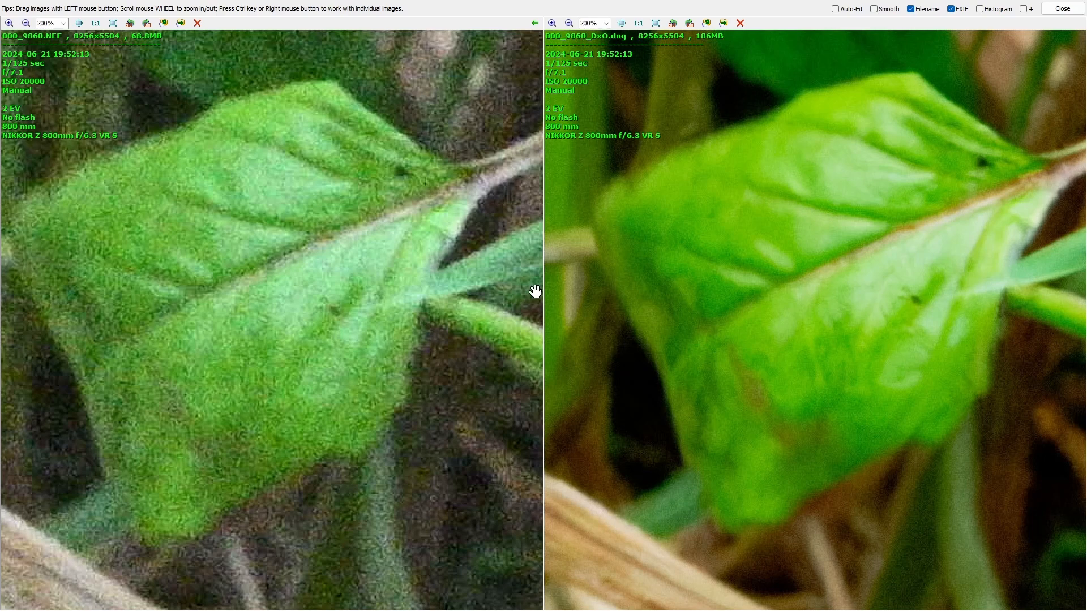